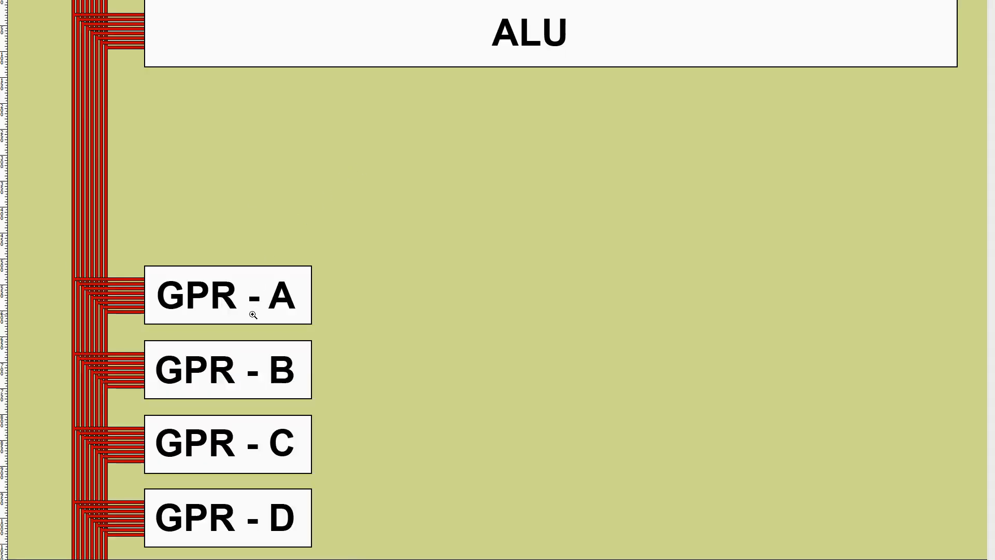
mouse_move(240, 249)
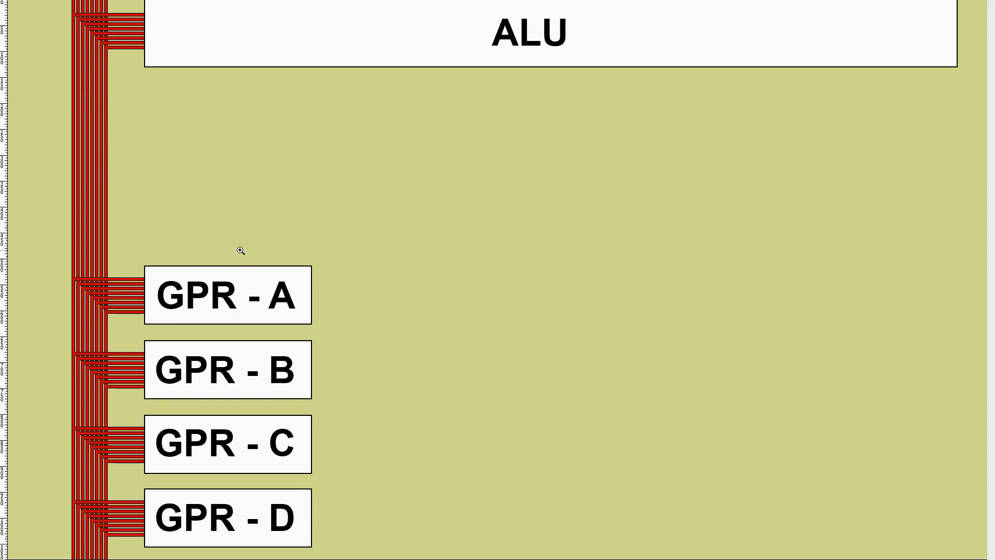
mouse_move(252, 552)
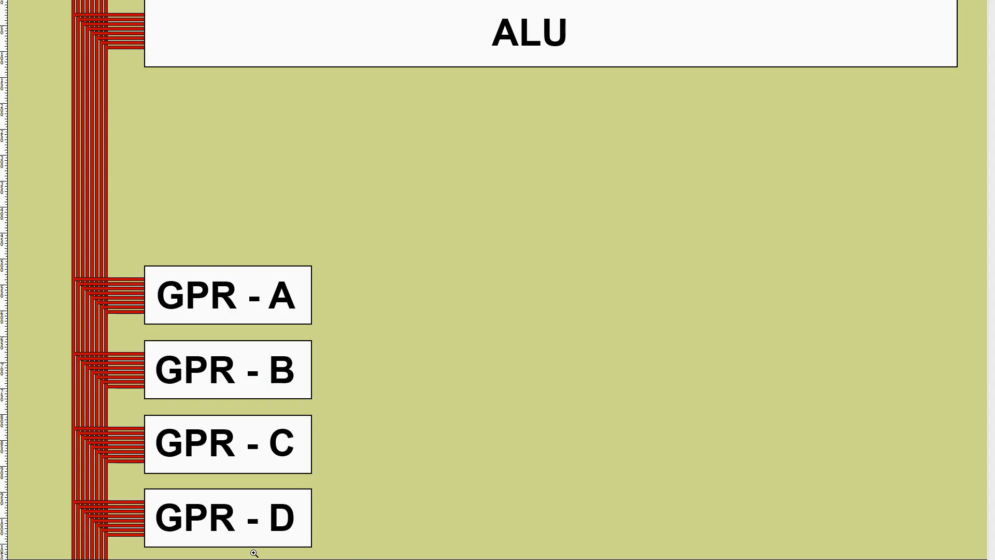
mouse_move(321, 303)
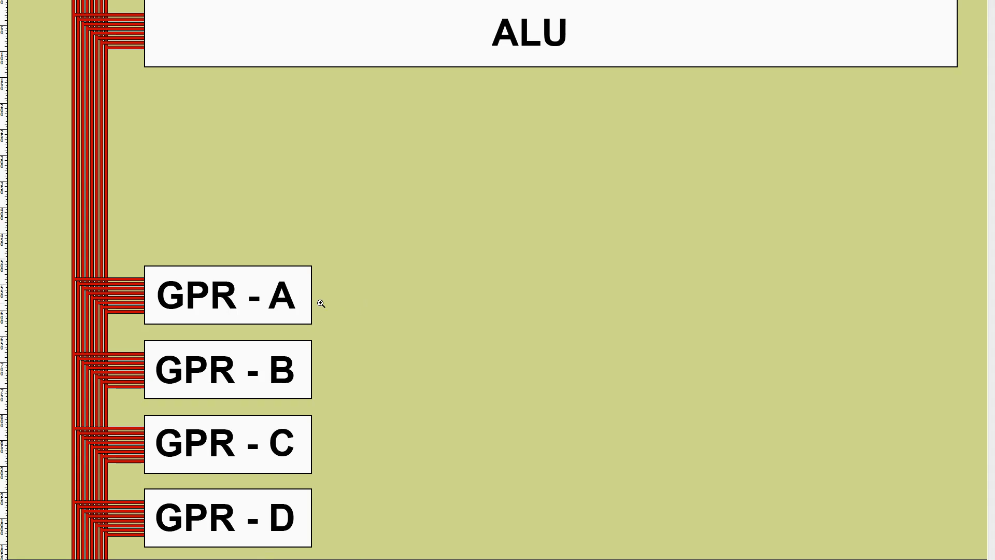
mouse_move(639, 364)
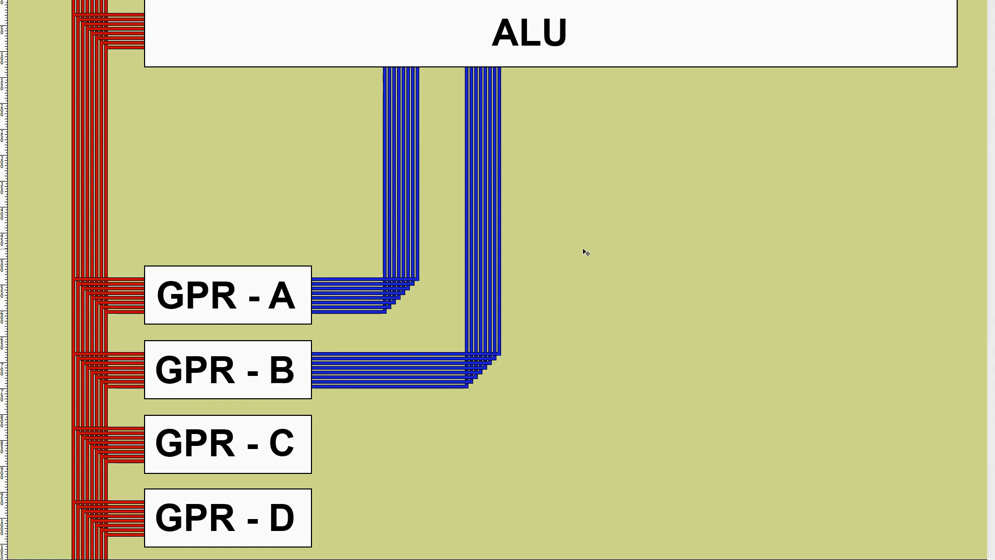
mouse_move(582, 254)
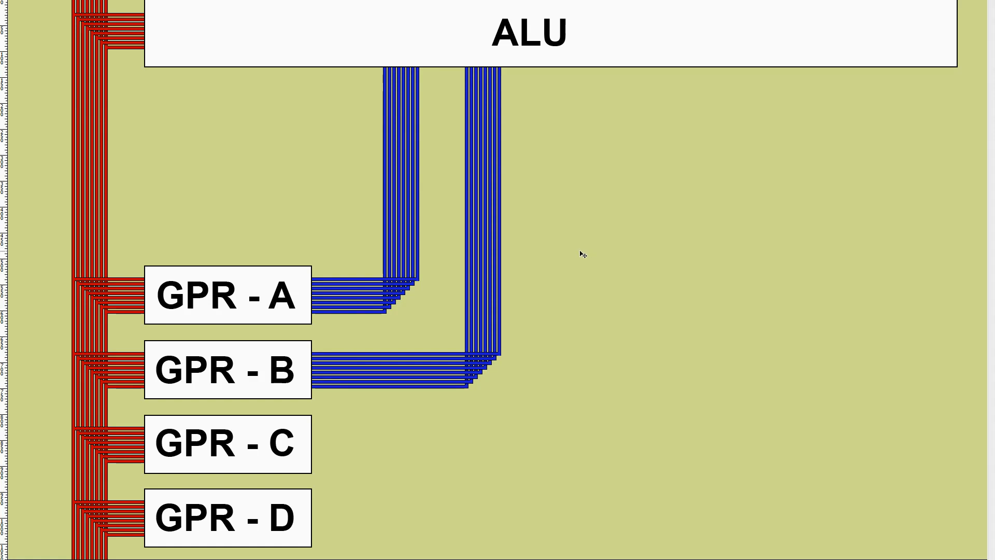
mouse_move(563, 255)
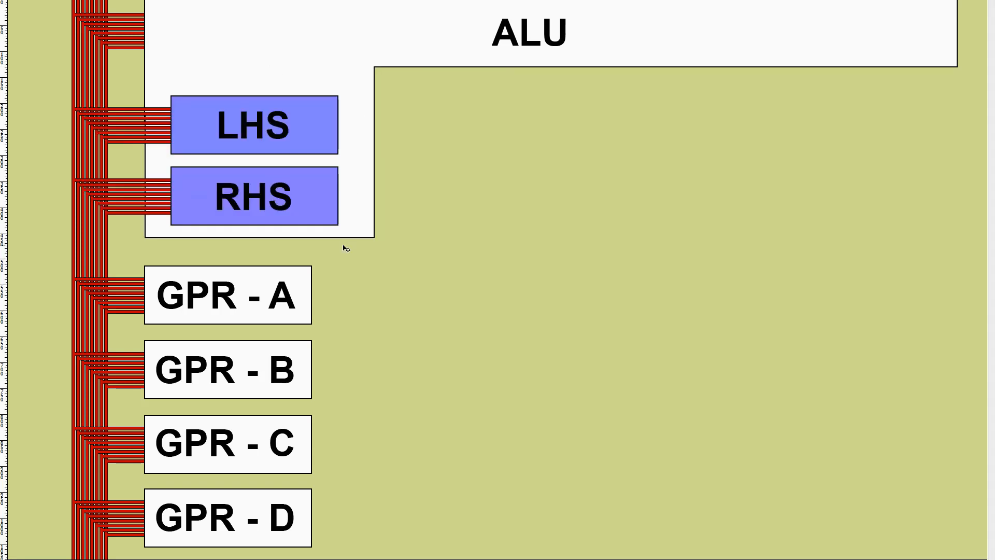
mouse_move(310, 66)
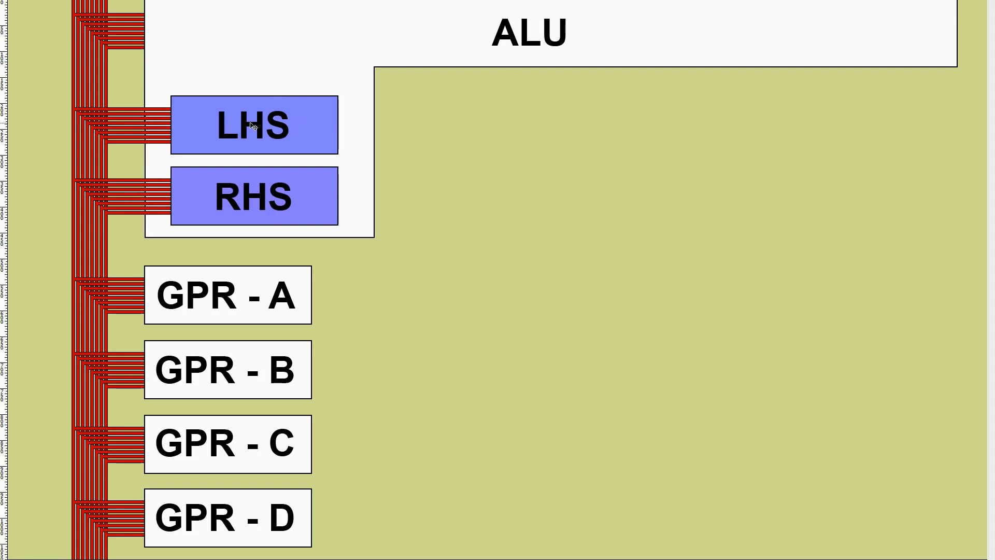
mouse_move(212, 202)
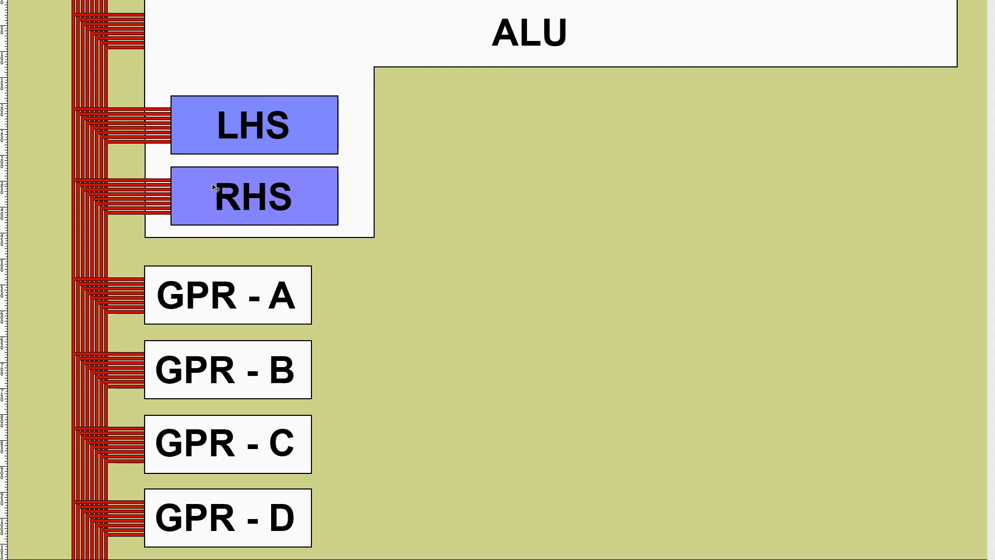
mouse_move(210, 214)
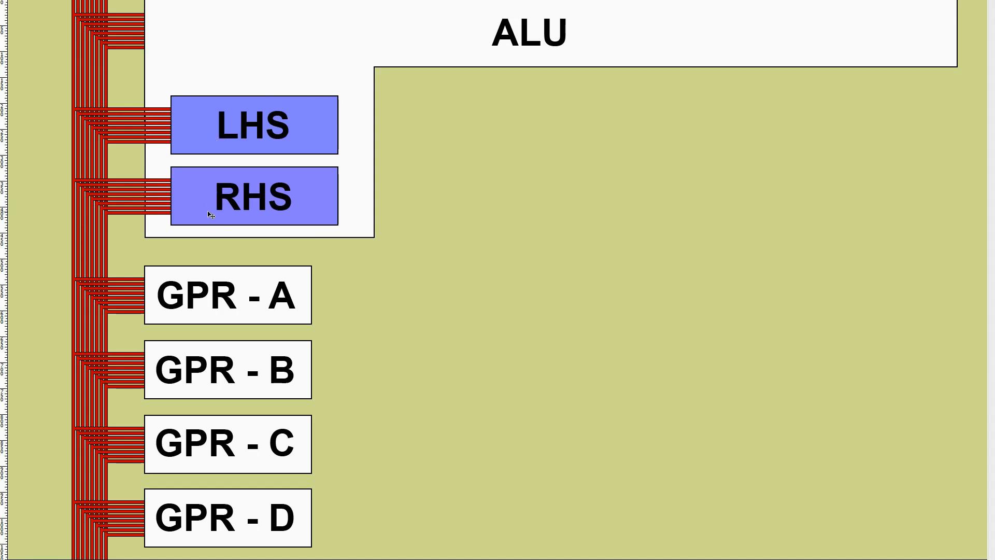
mouse_move(166, 73)
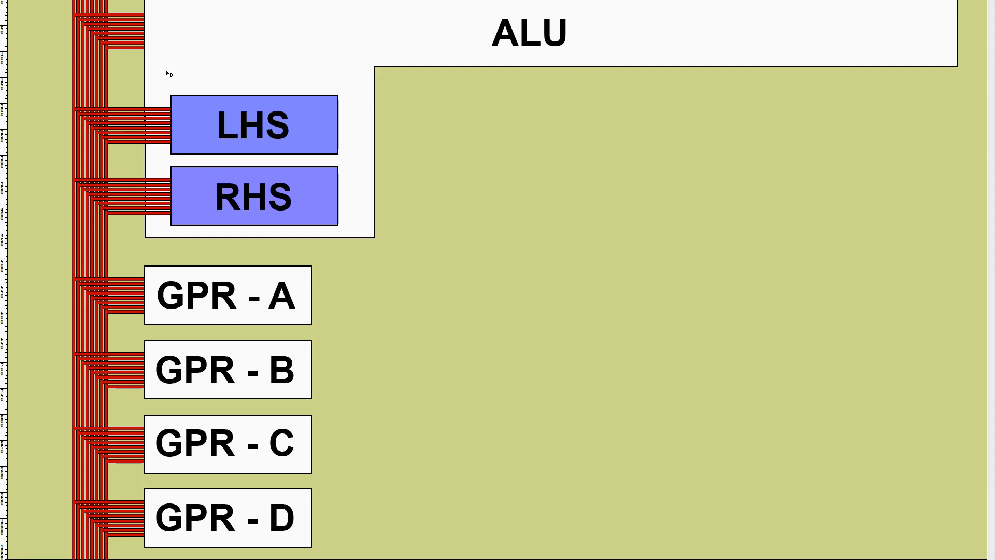
mouse_move(372, 229)
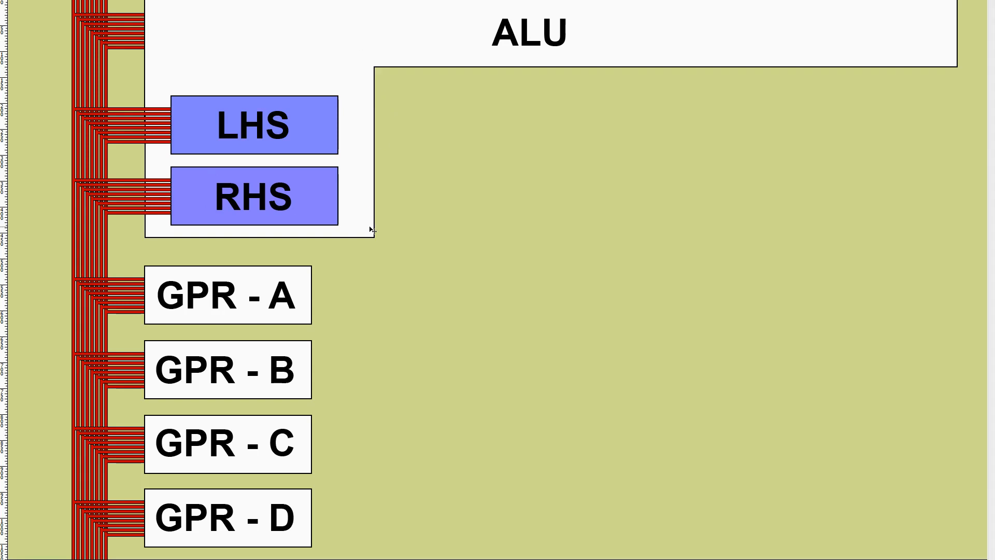
mouse_move(446, 111)
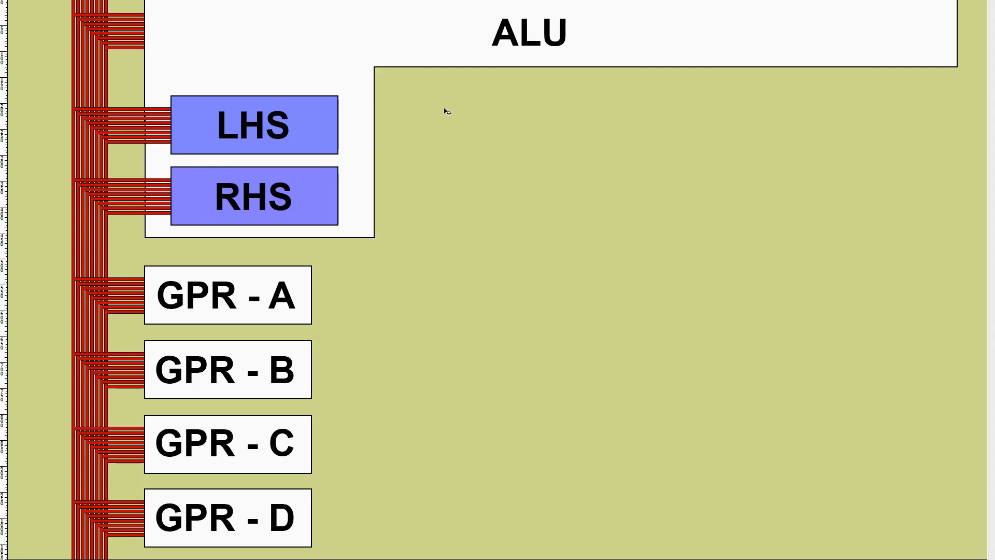
mouse_move(272, 182)
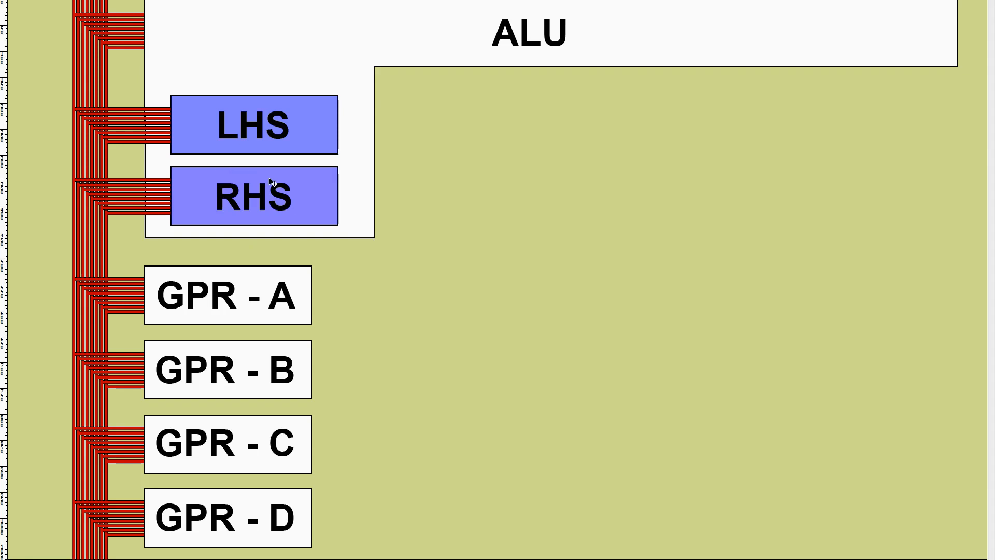
mouse_move(164, 164)
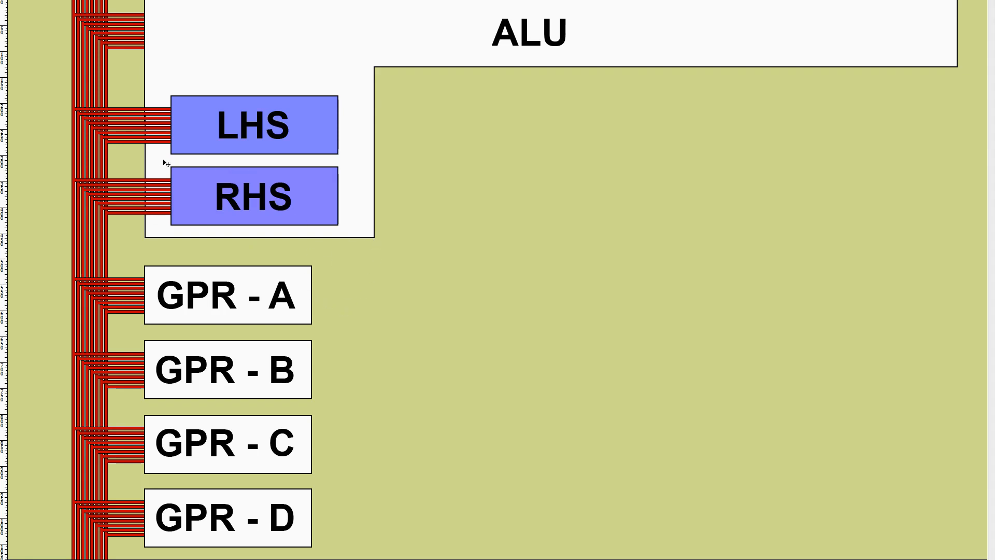
mouse_move(338, 164)
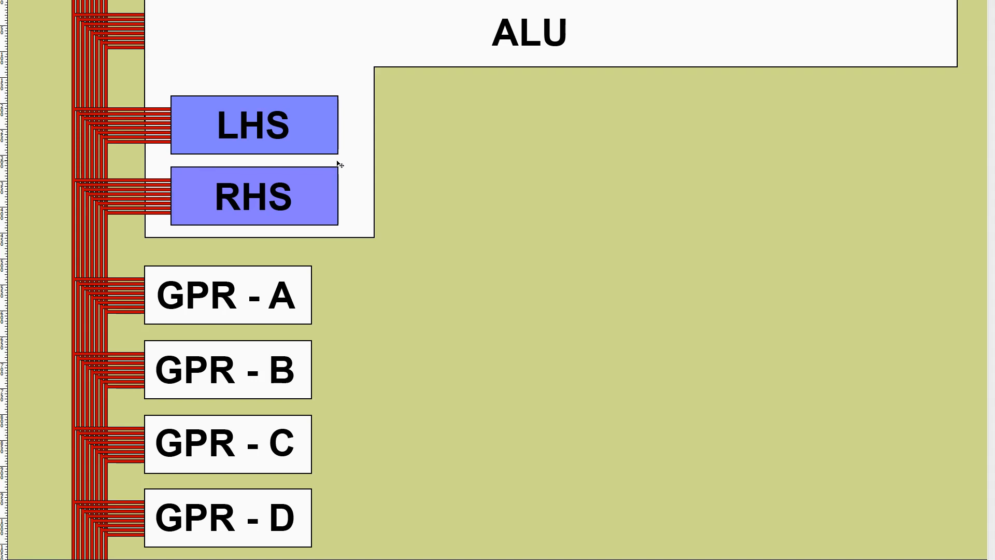
mouse_move(125, 160)
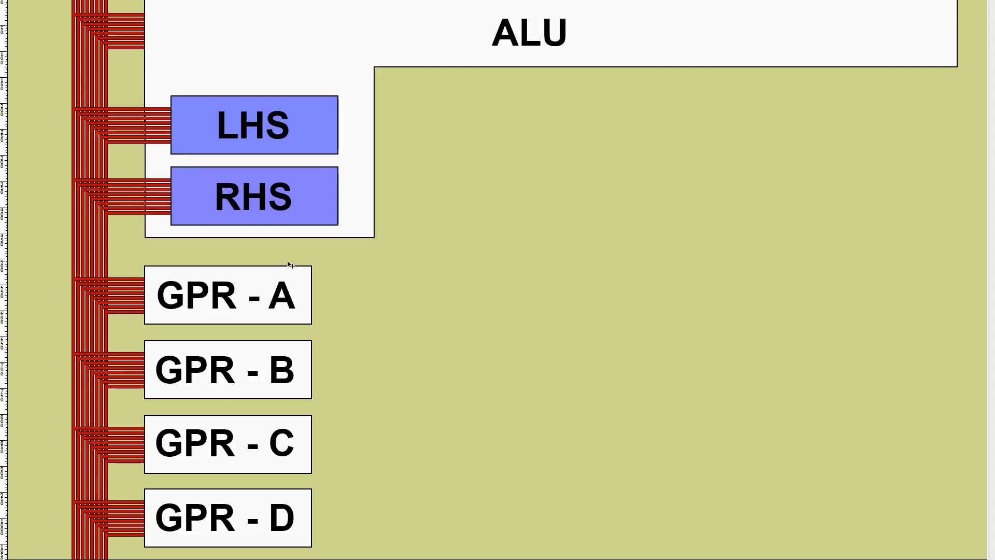
mouse_move(202, 297)
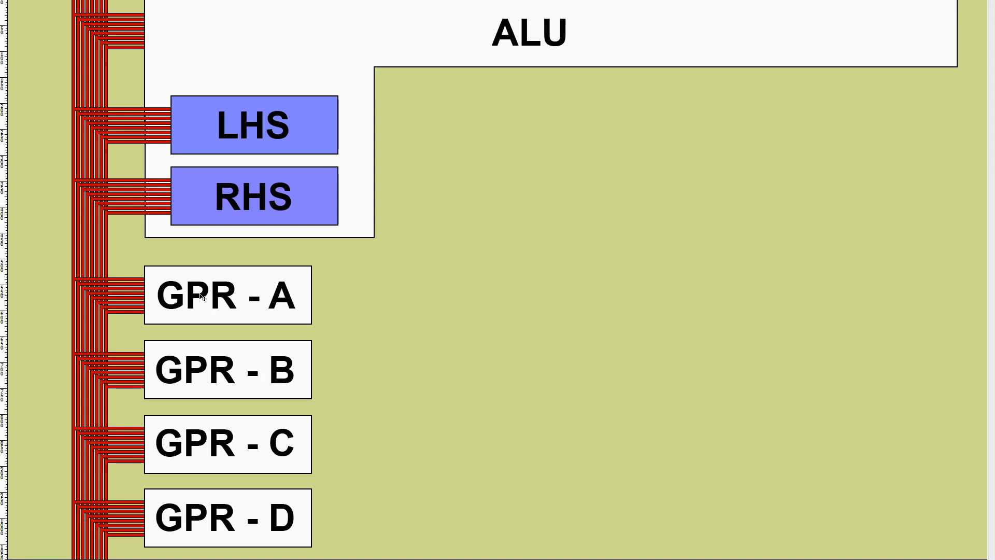
mouse_move(270, 221)
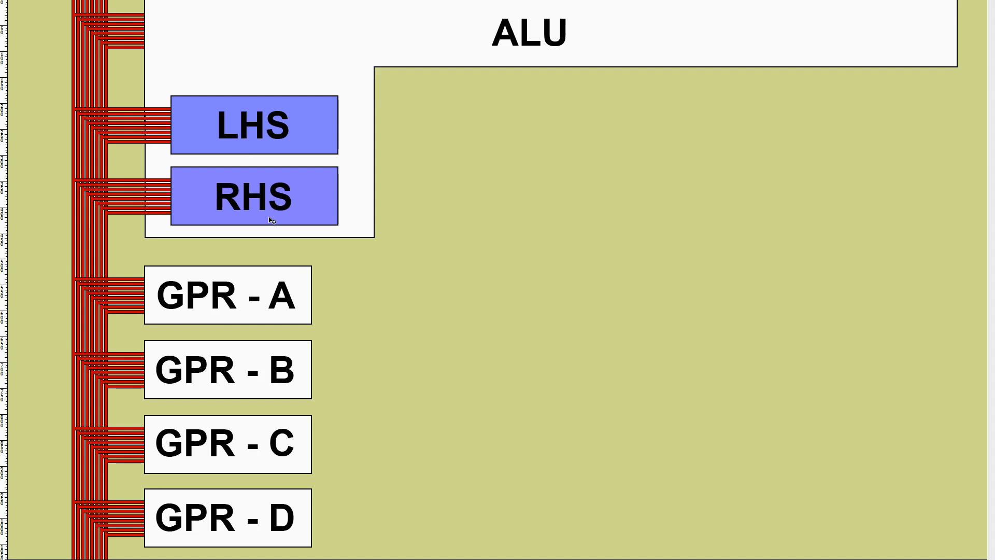
mouse_move(607, 156)
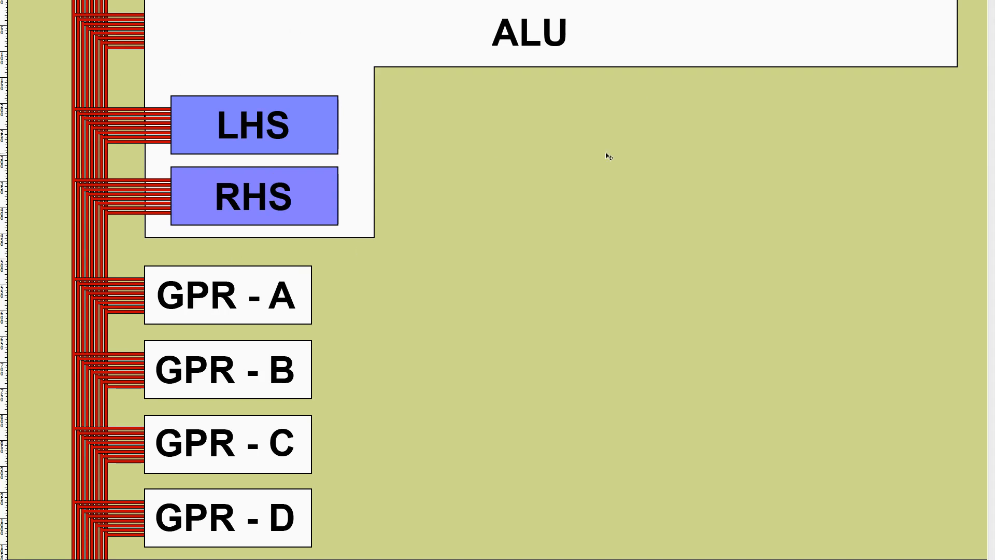
mouse_move(104, 17)
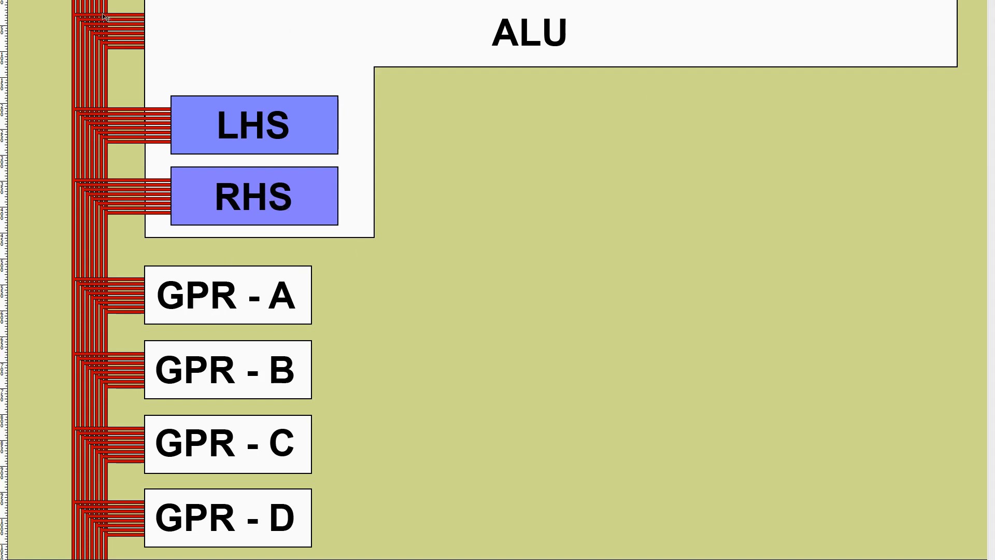
mouse_move(484, 257)
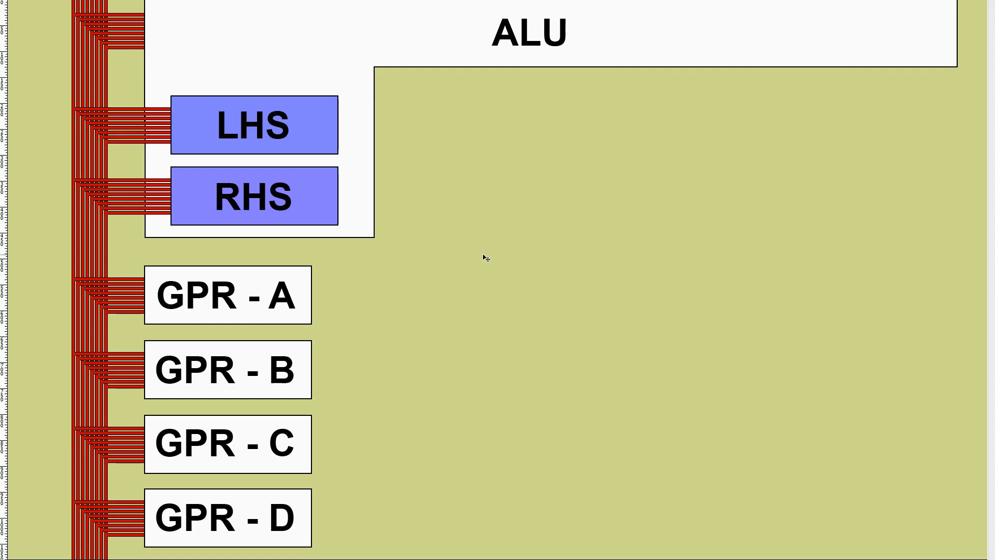
mouse_move(481, 277)
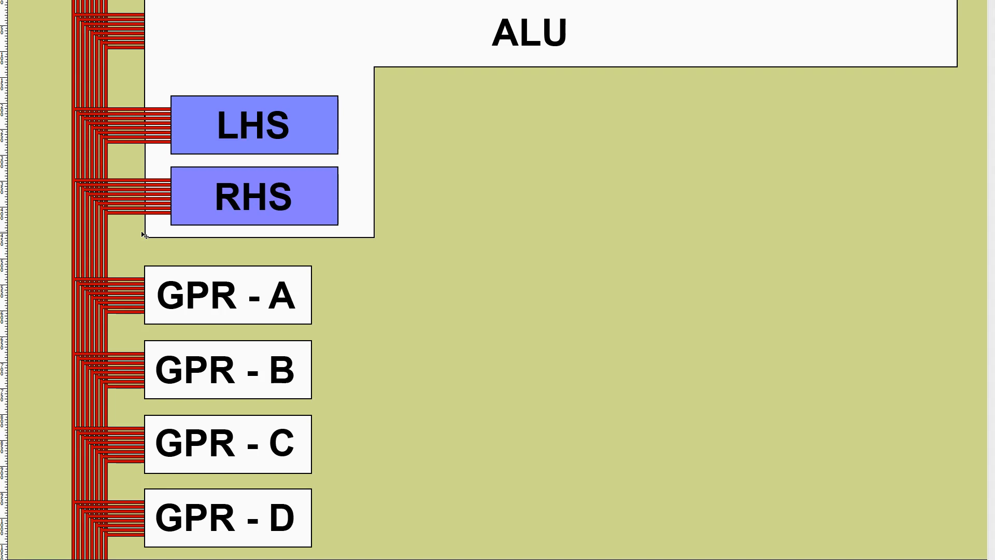
mouse_move(458, 266)
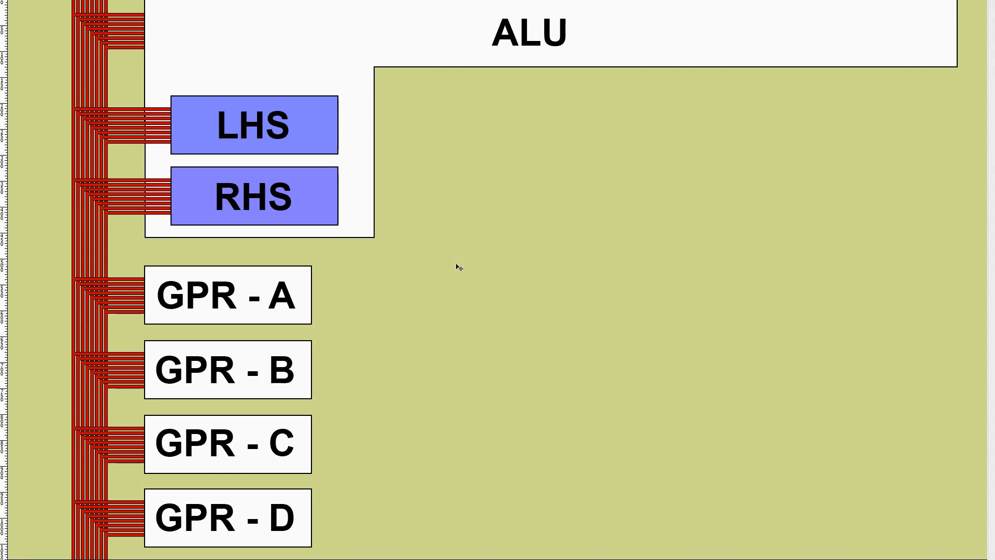
mouse_move(458, 268)
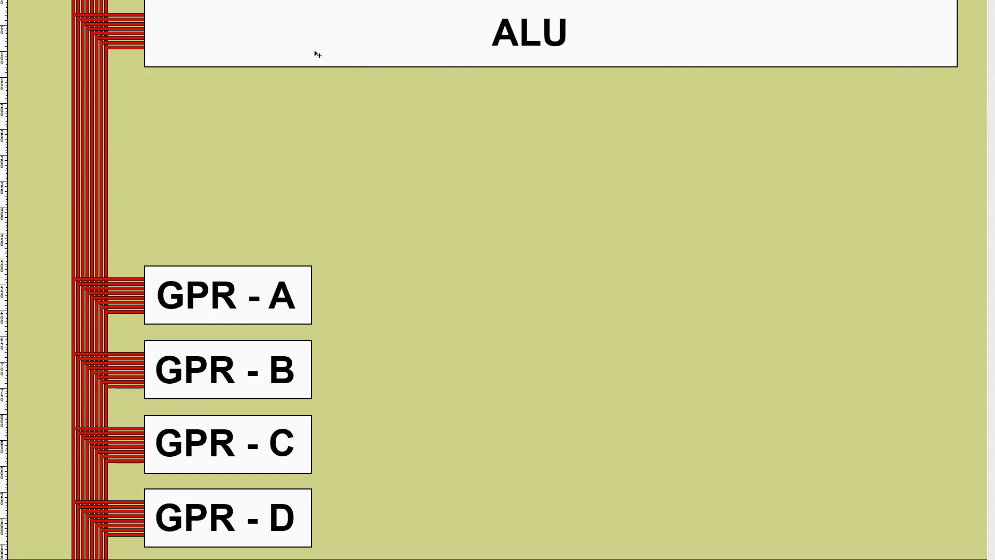
mouse_move(498, 42)
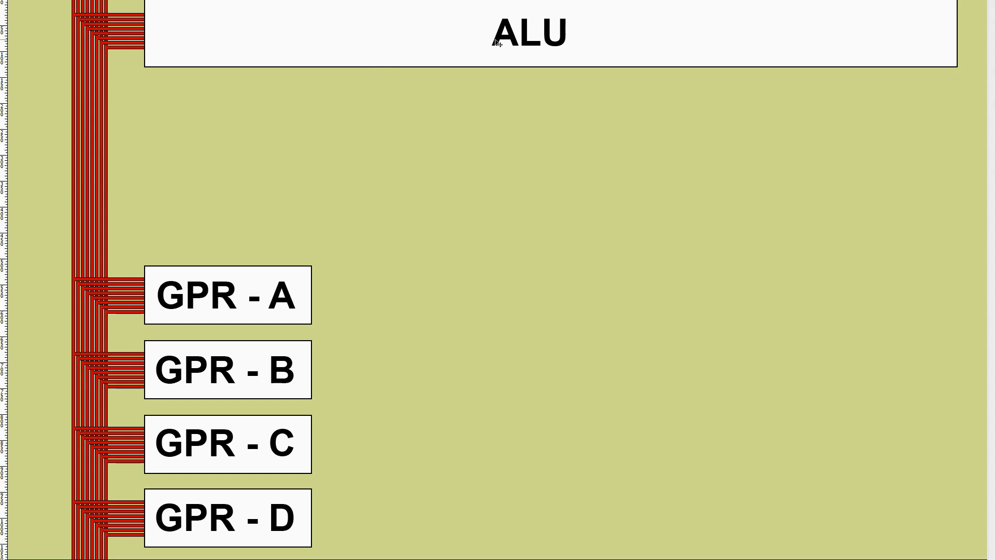
mouse_move(69, 174)
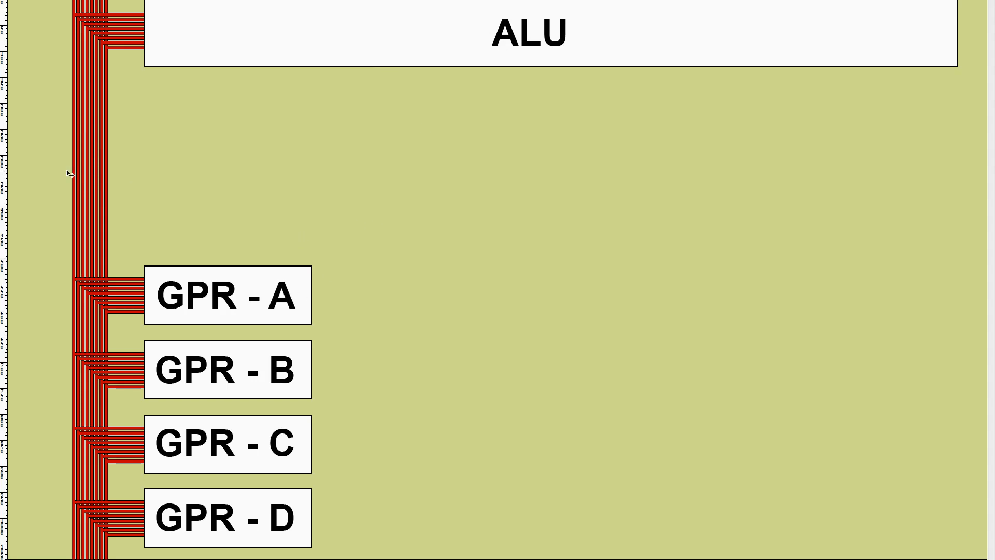
mouse_move(105, 127)
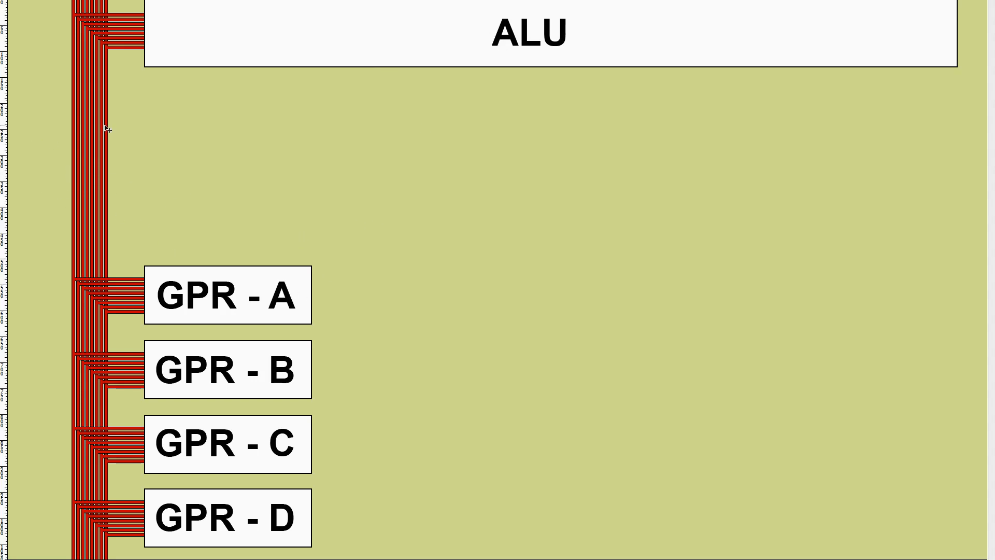
mouse_move(175, 177)
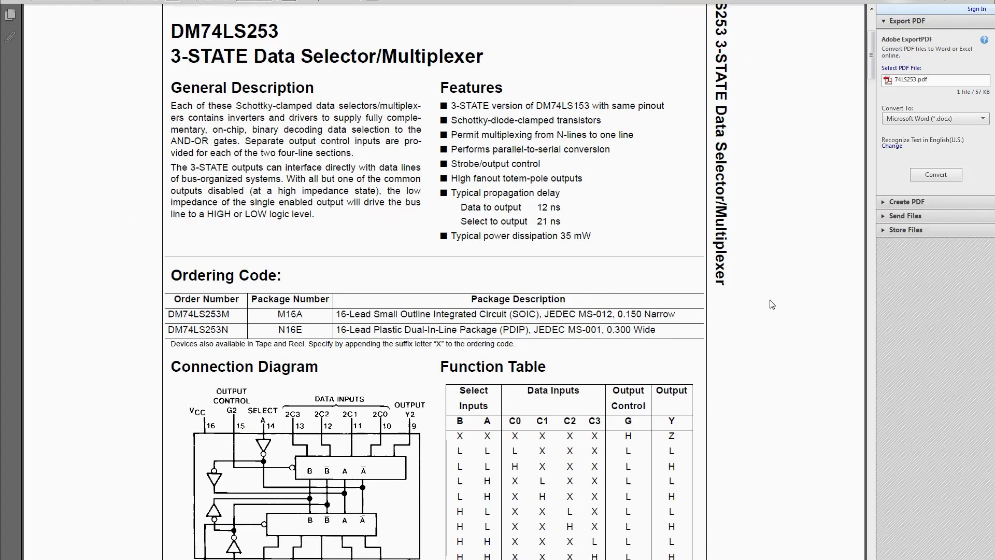
scroll(down, 3)
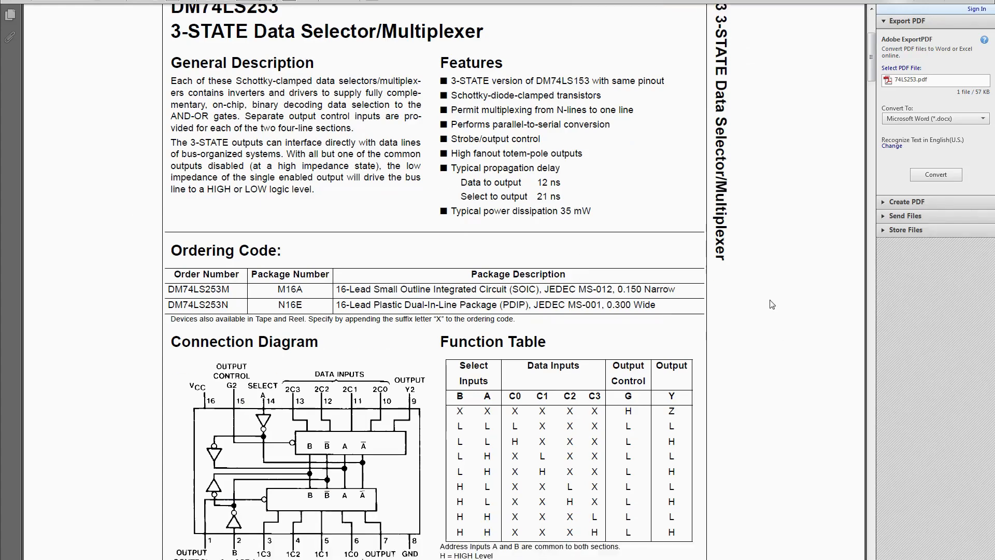
scroll(down, 3)
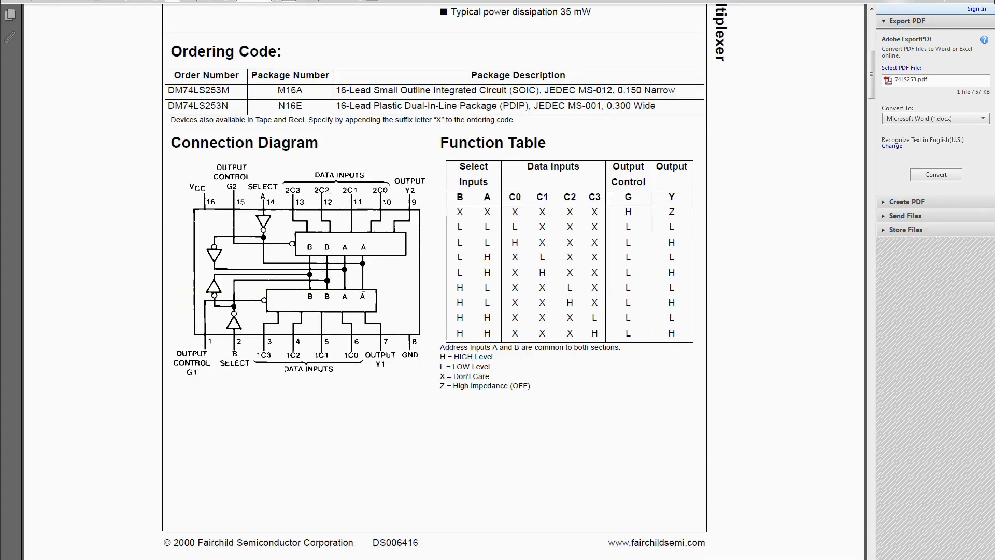
mouse_move(235, 353)
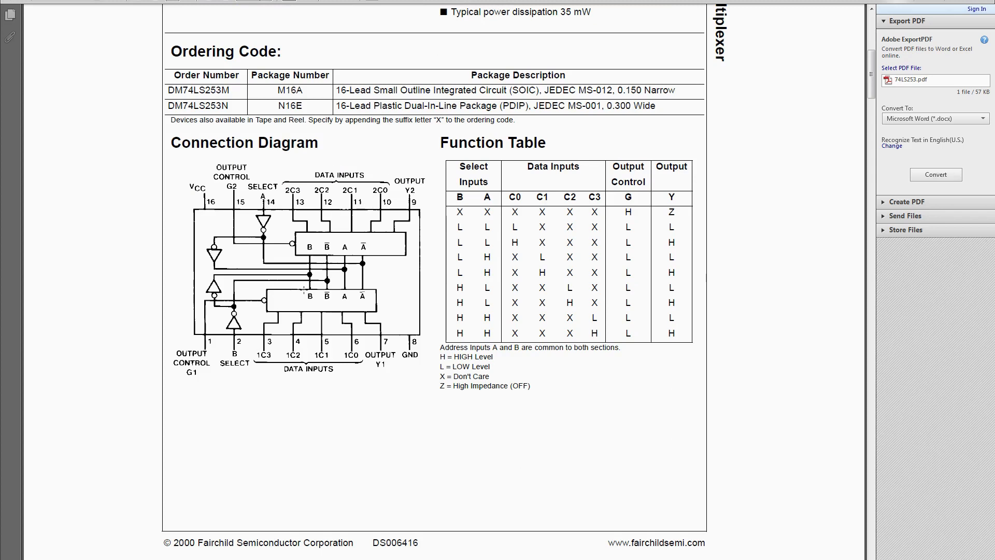
mouse_move(244, 373)
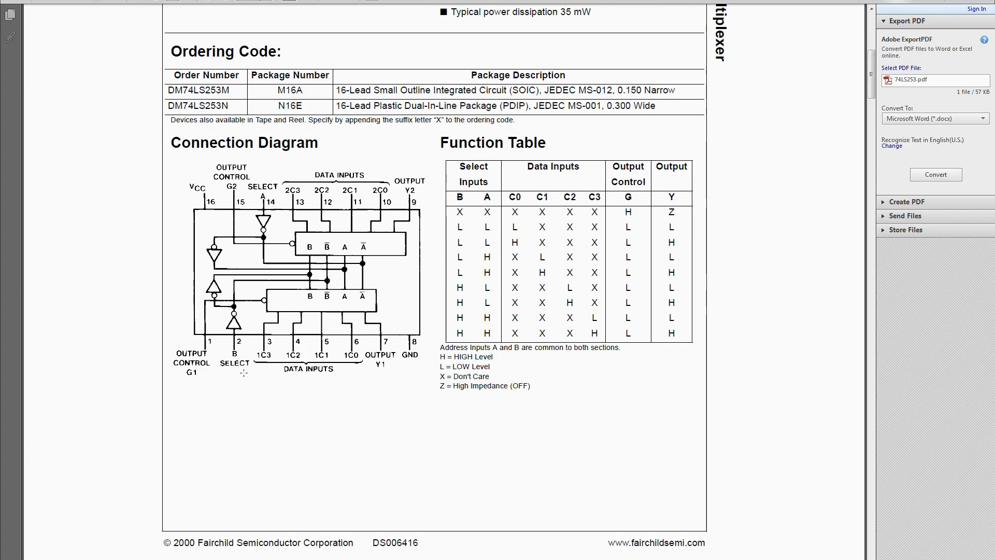
mouse_move(271, 451)
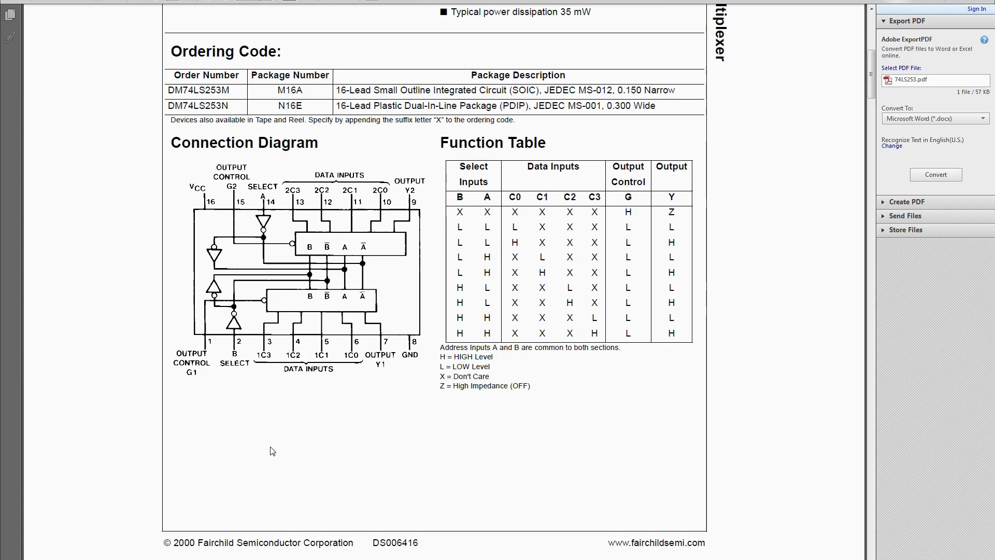
mouse_move(320, 404)
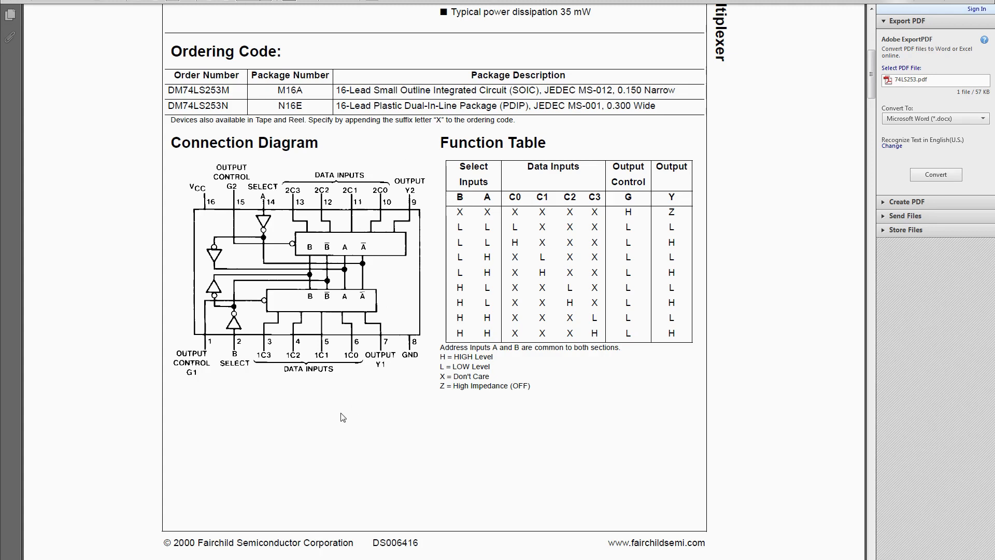
mouse_move(180, 155)
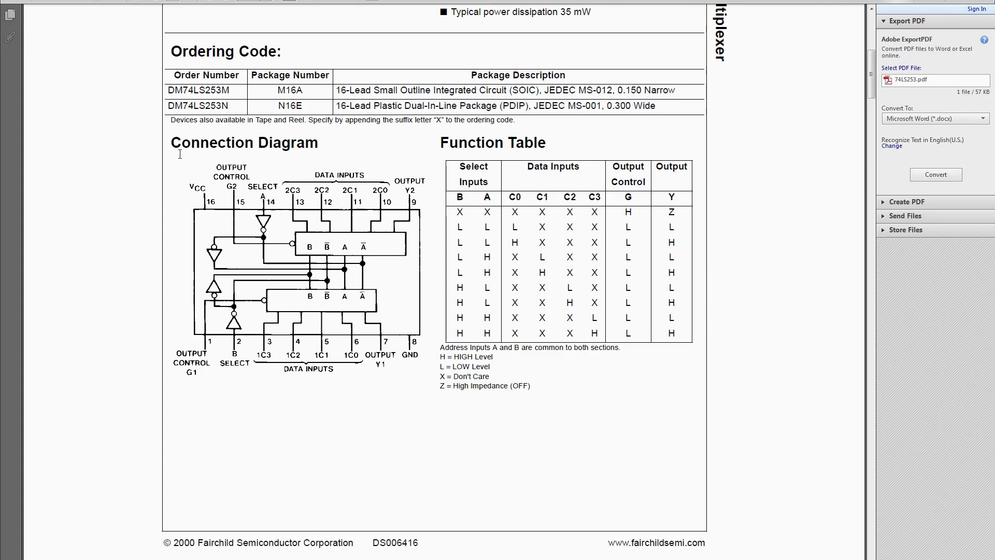
mouse_move(389, 390)
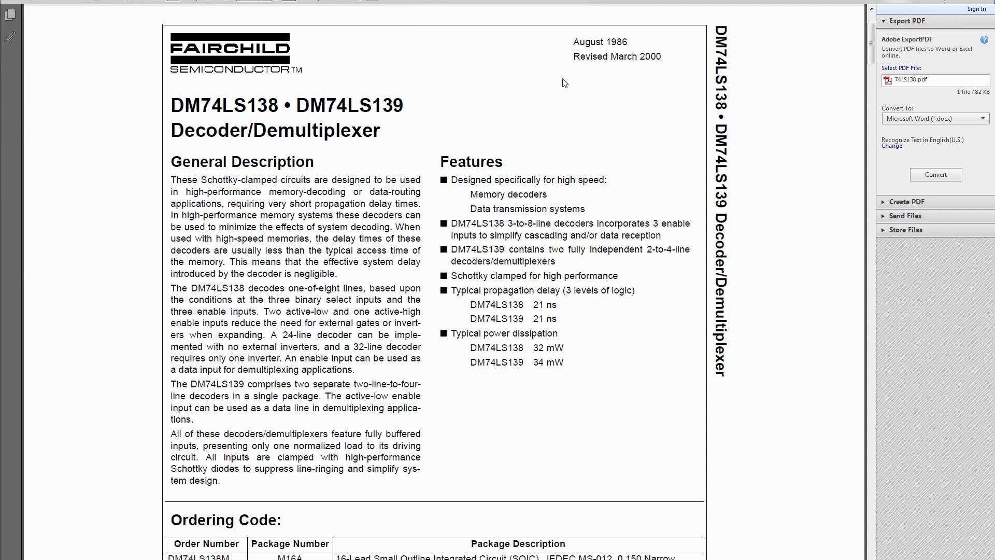
mouse_move(461, 79)
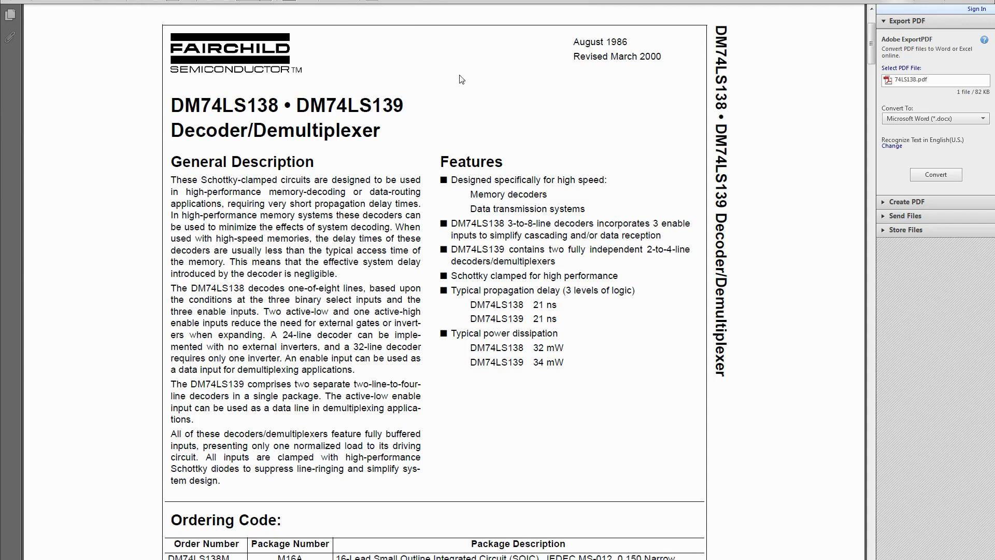
scroll(down, 3)
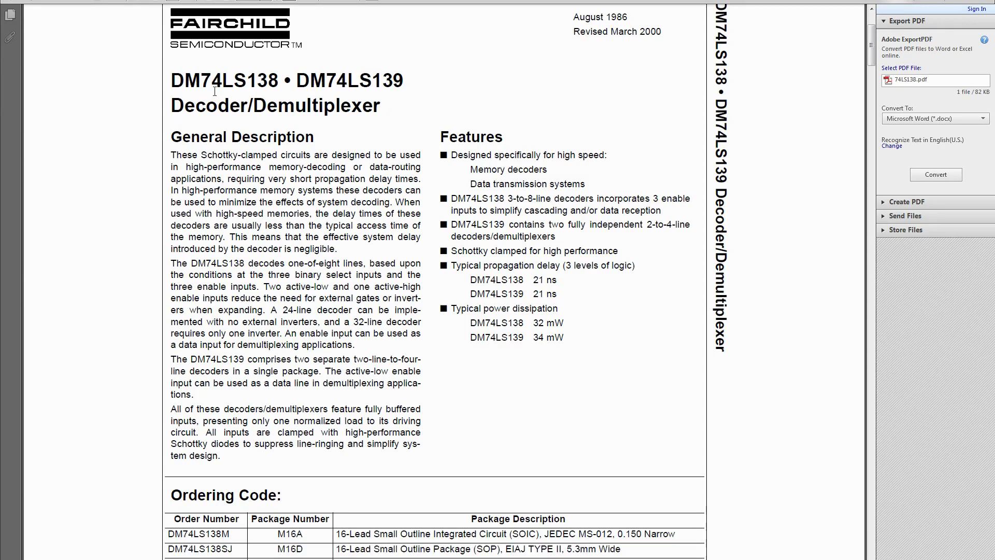
mouse_move(412, 83)
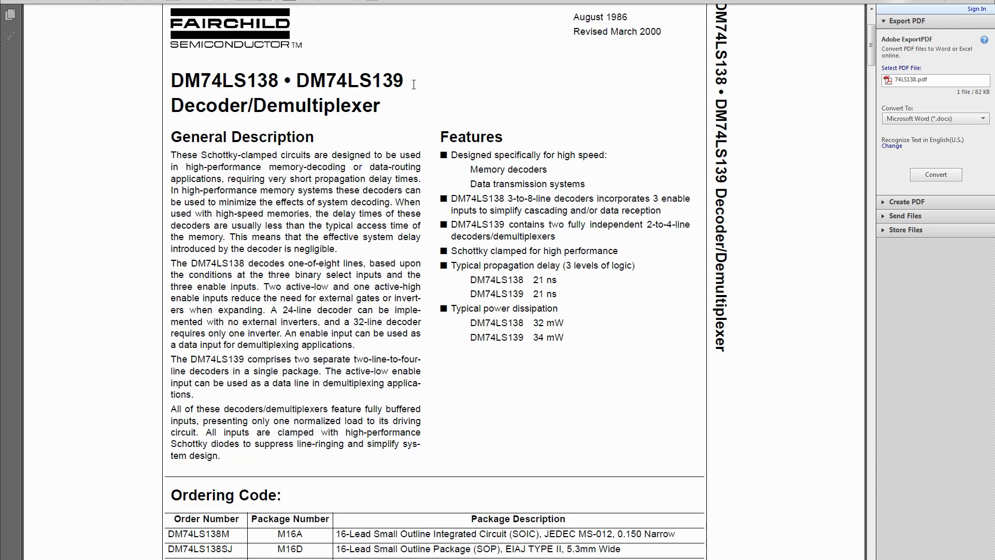
scroll(down, 3)
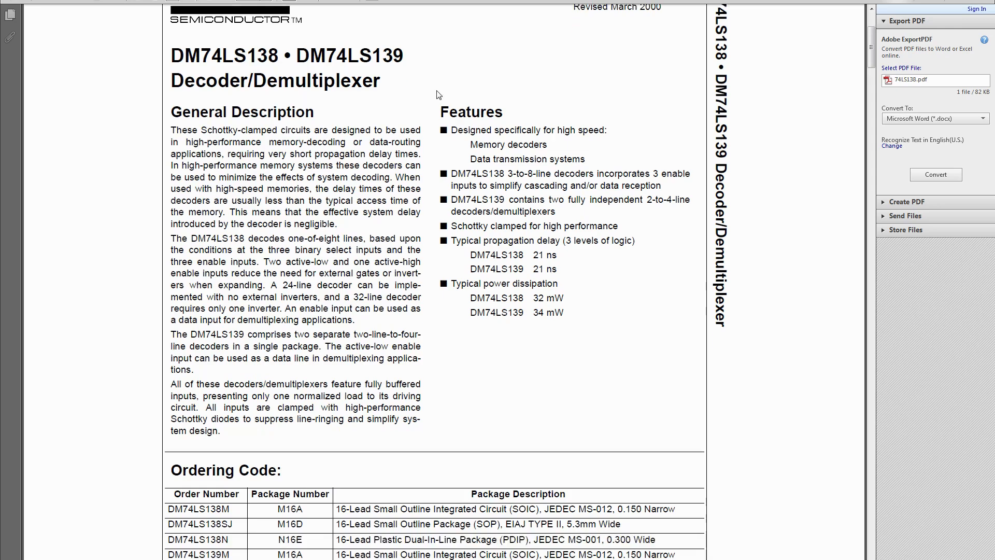
scroll(down, 3)
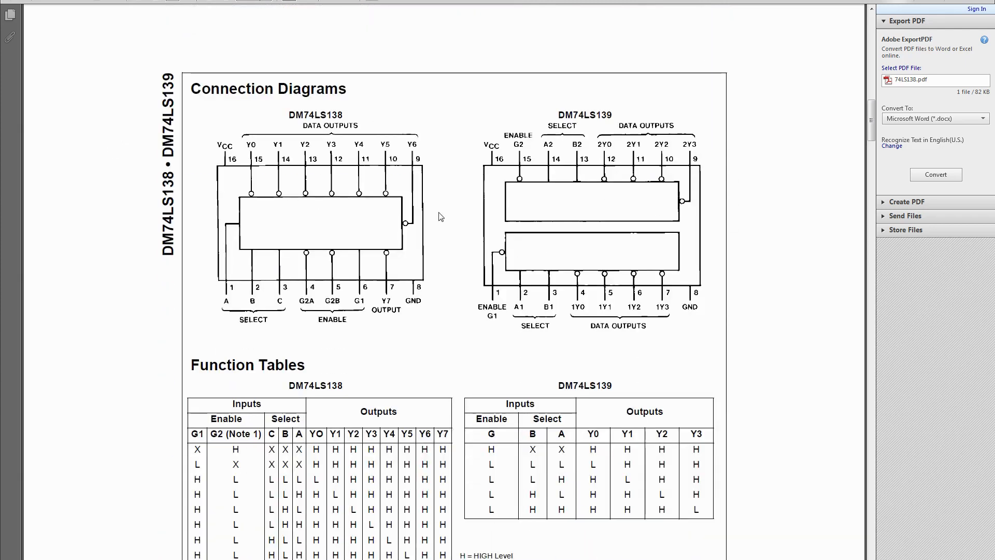
mouse_move(453, 232)
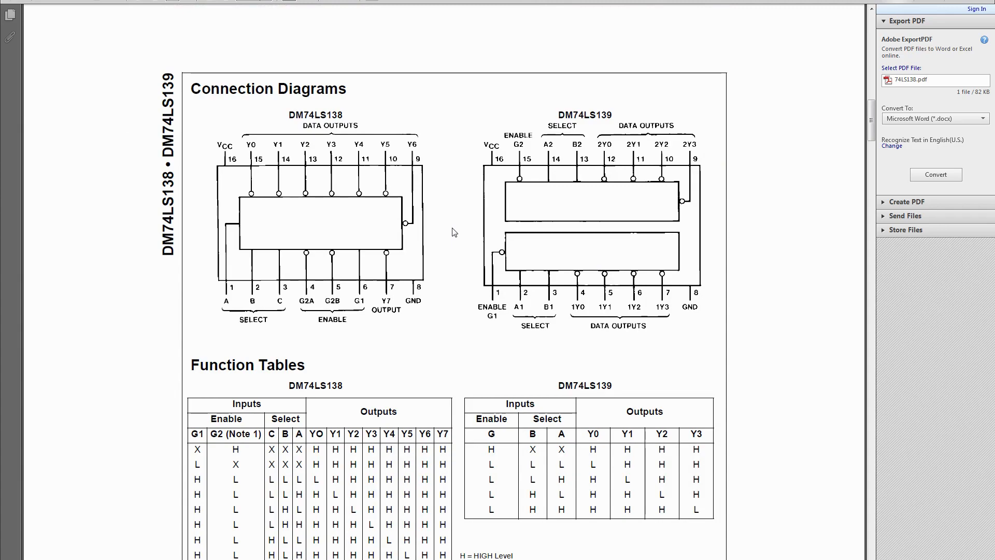